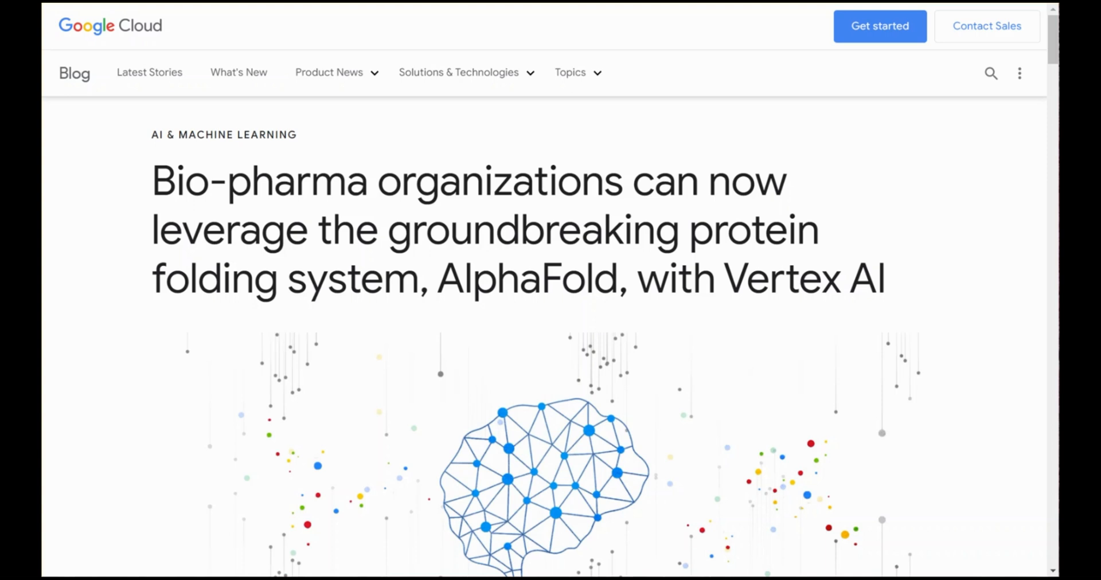
# Step: Scroll the AlphaFold blog post's Getting Started steps down to step 10's folded protein image
pyautogui.scroll(-3)
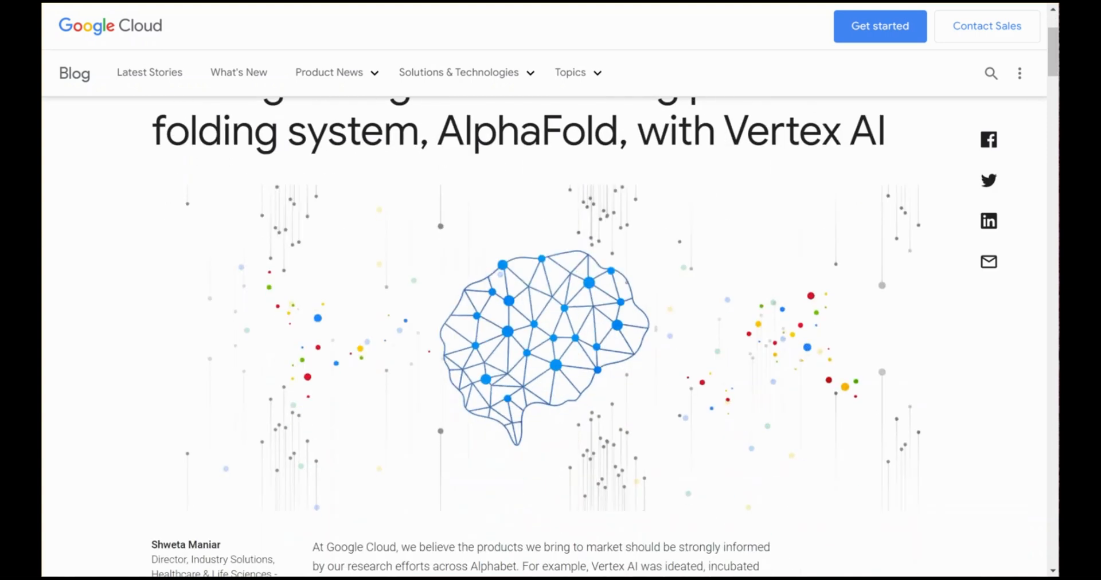
pyautogui.scroll(-3)
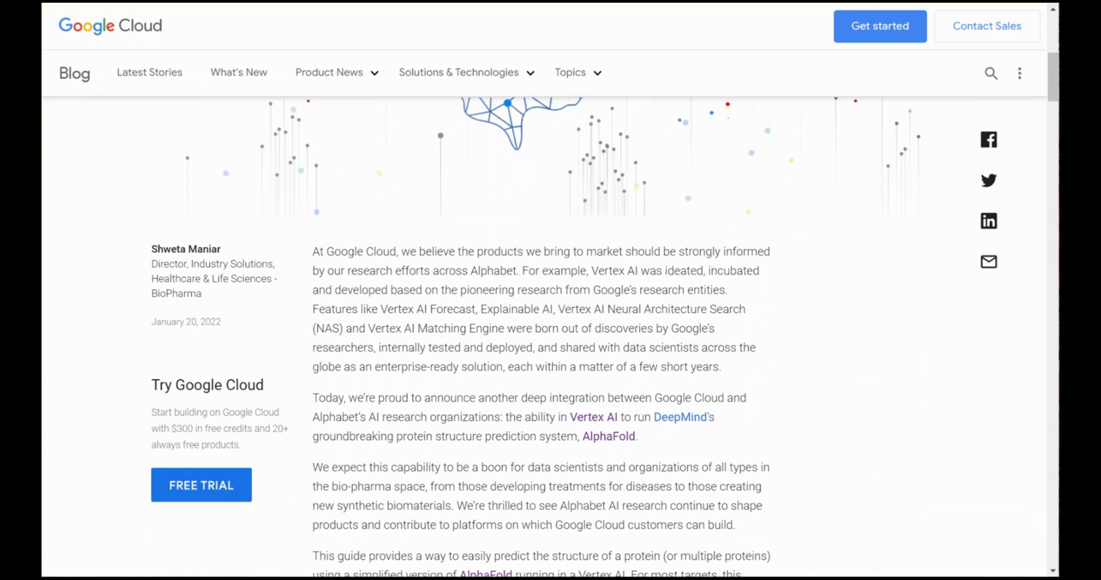
pyautogui.scroll(-3)
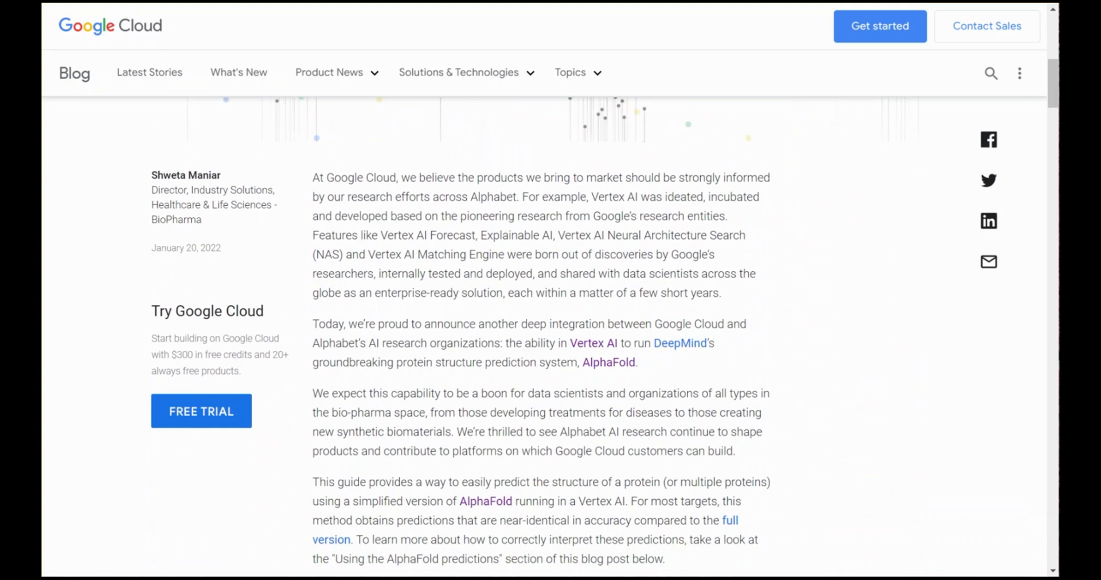
pyautogui.scroll(-3)
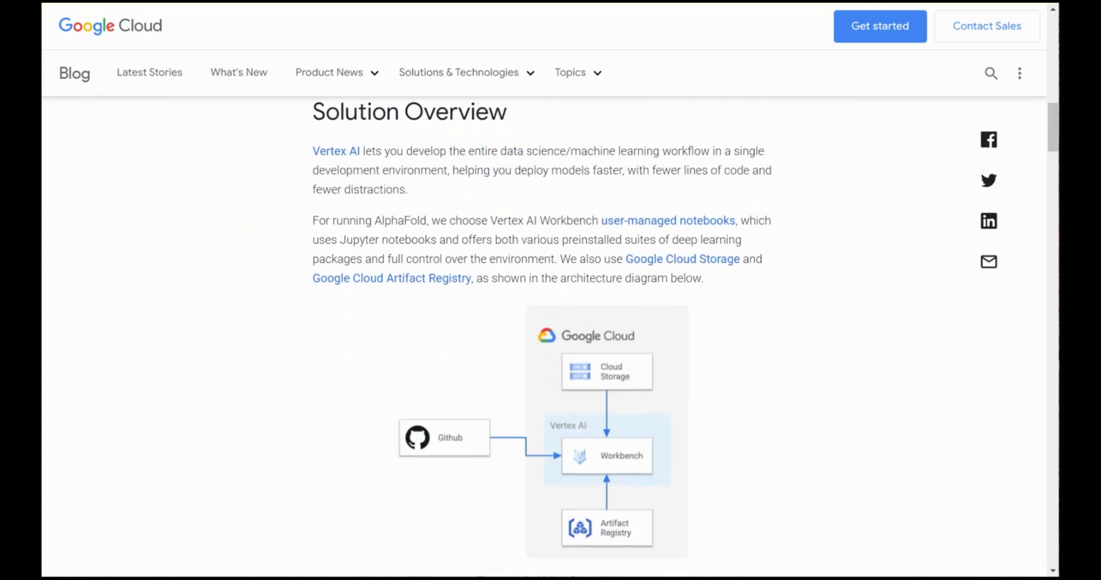
pyautogui.scroll(-3)
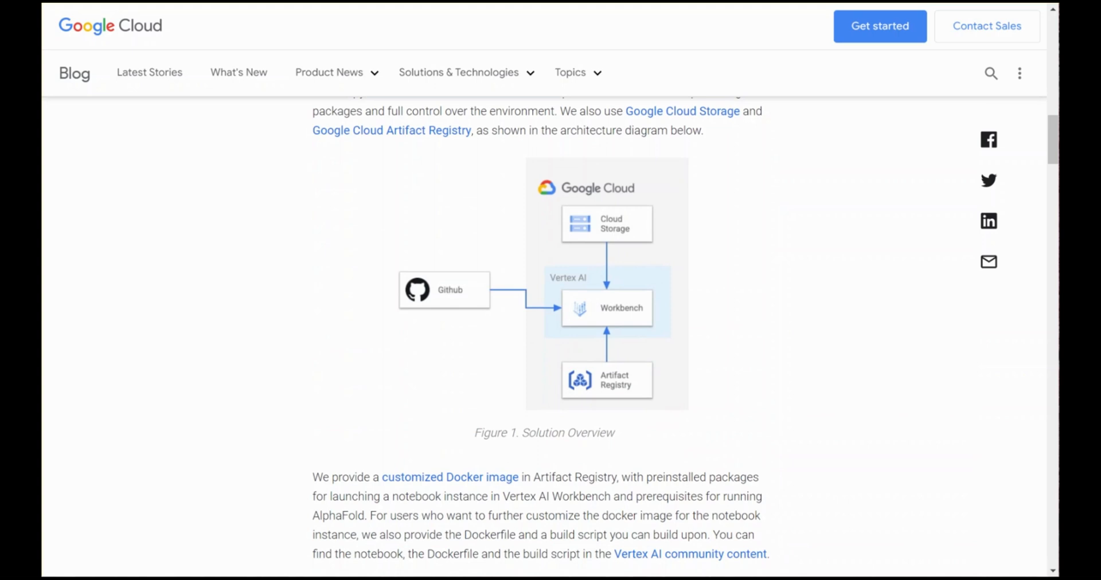
pyautogui.scroll(-3)
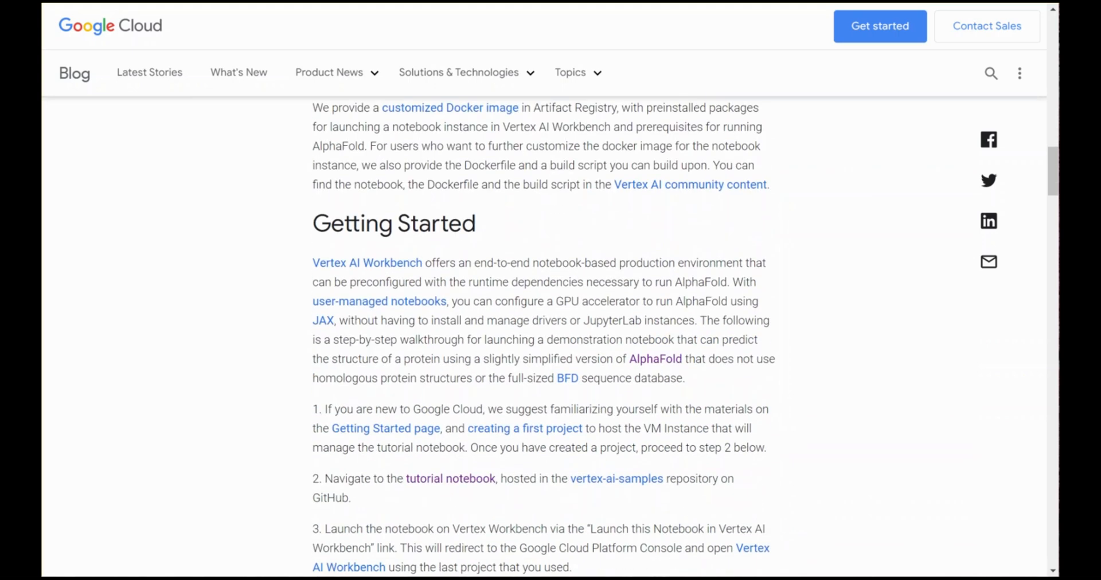
pyautogui.scroll(-3)
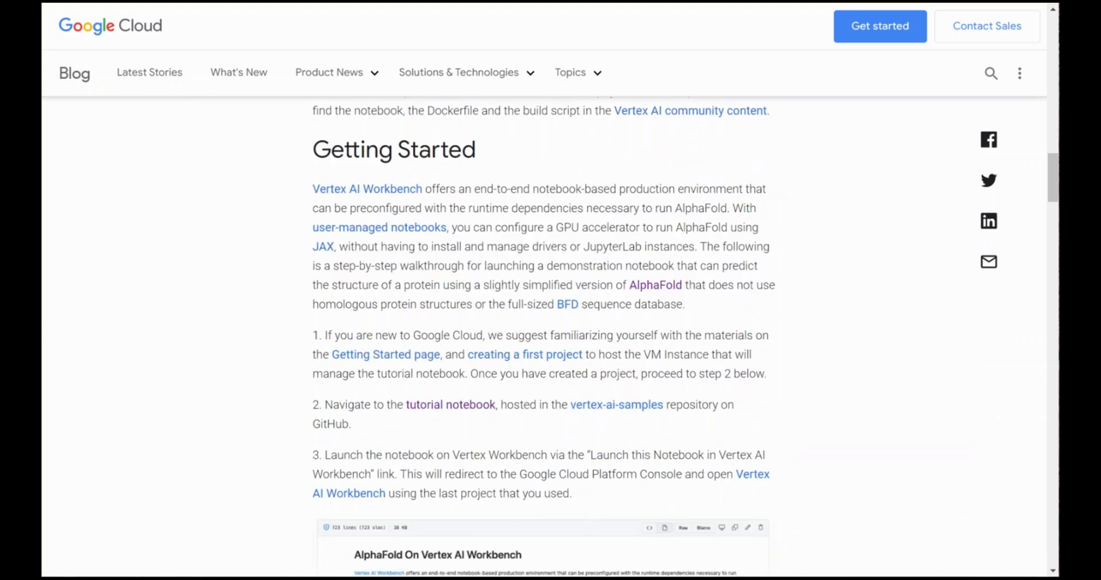
pyautogui.scroll(-3)
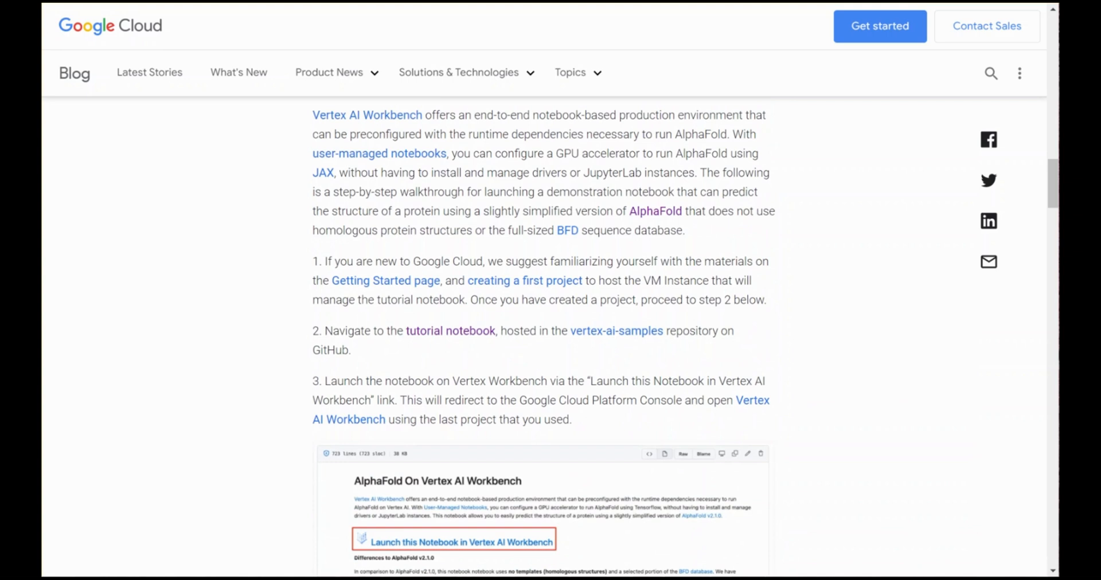
pyautogui.scroll(-3)
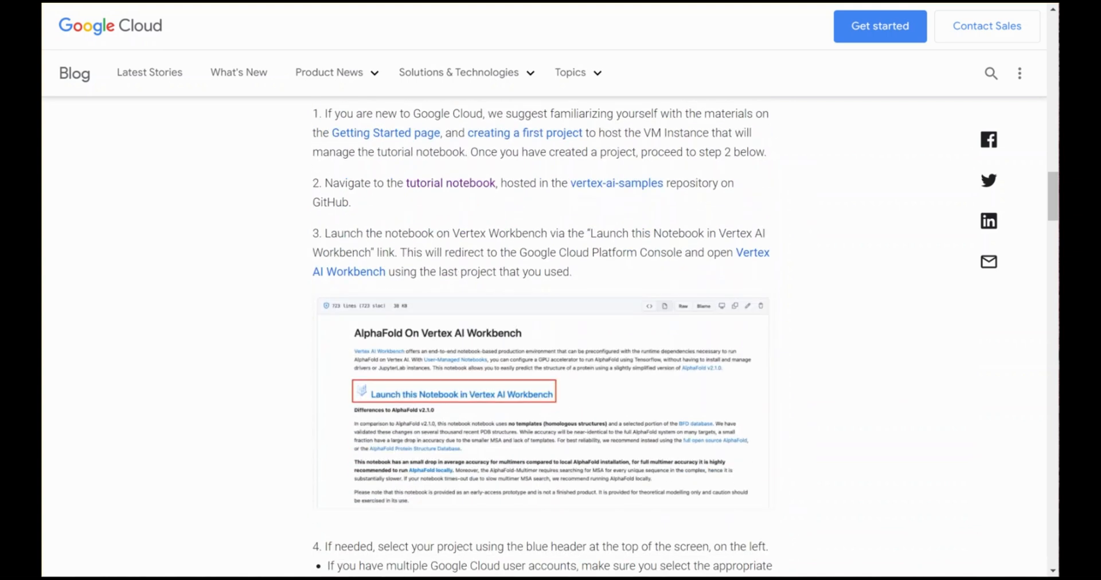
pyautogui.scroll(-3)
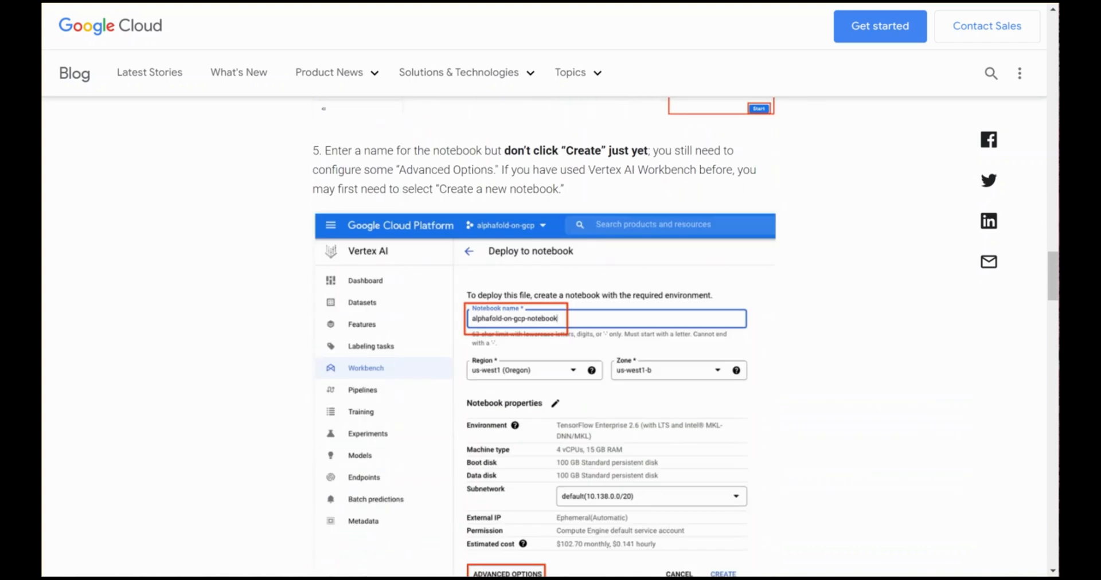
pyautogui.scroll(-3)
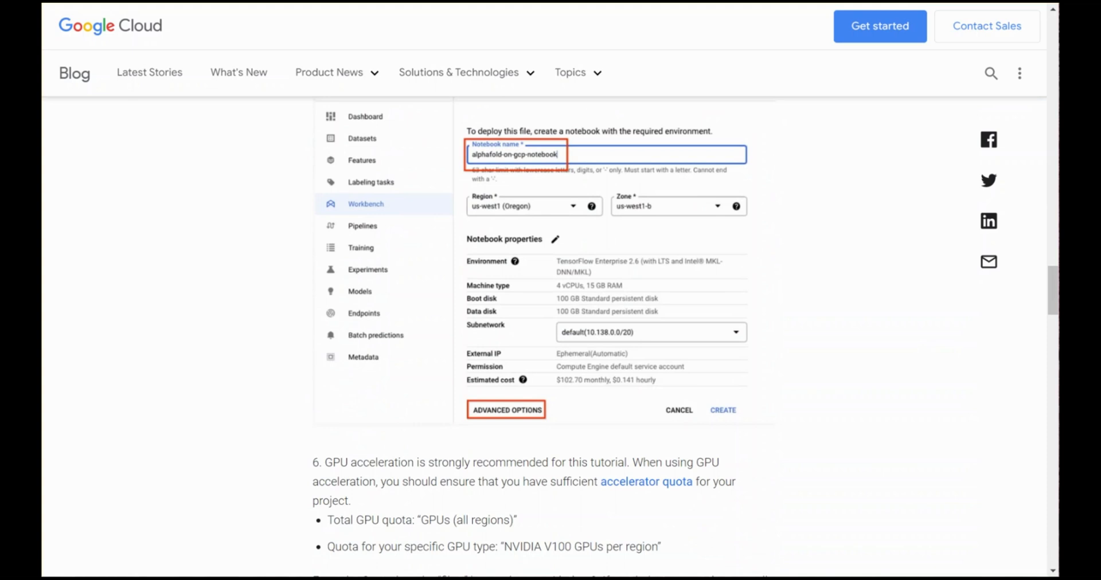
pyautogui.scroll(-3)
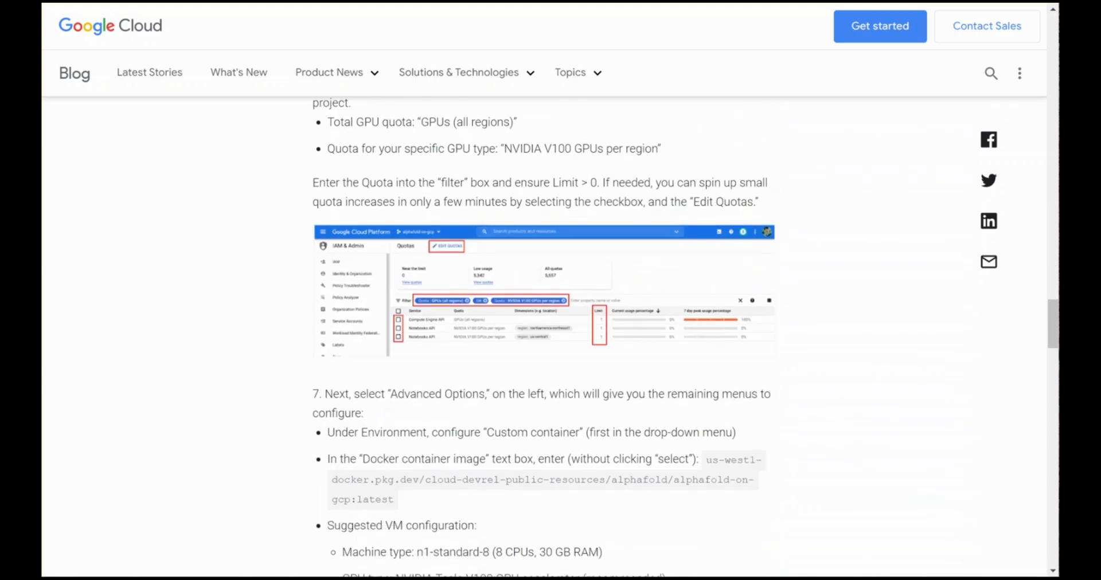
pyautogui.scroll(-3)
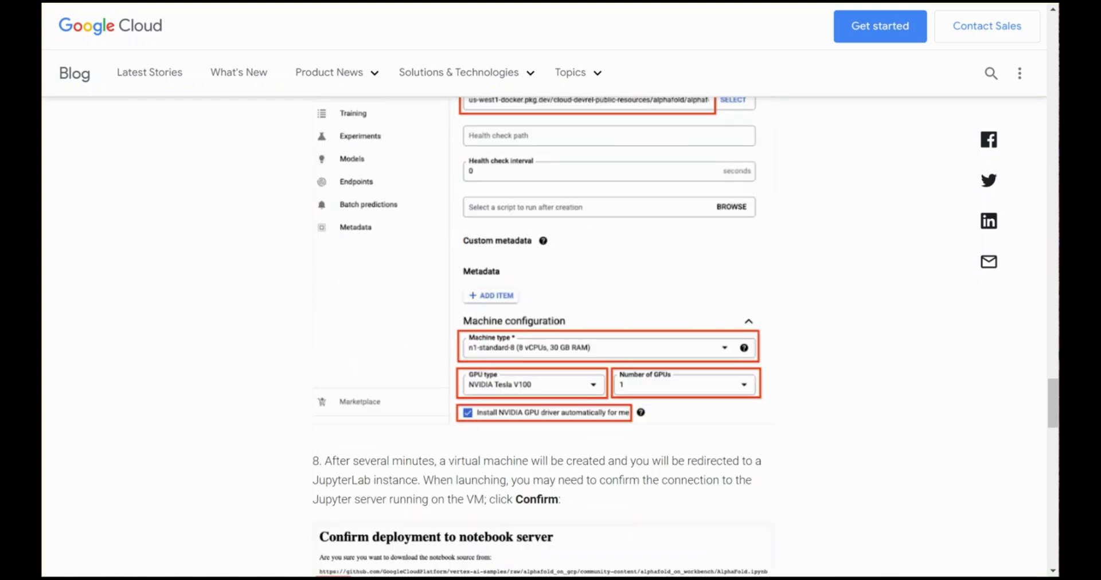
pyautogui.scroll(-3)
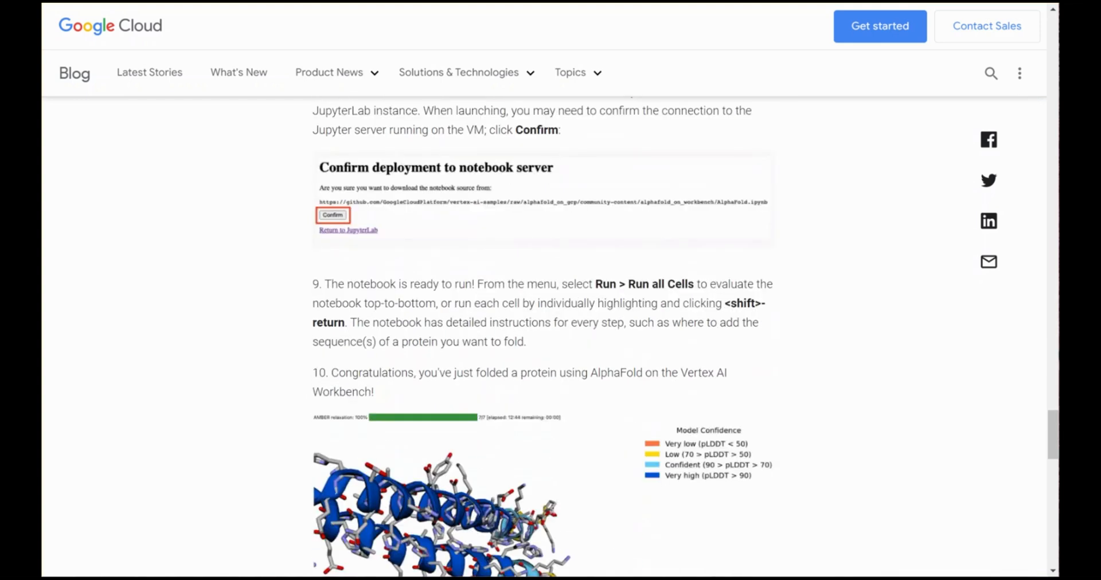
pyautogui.scroll(-3)
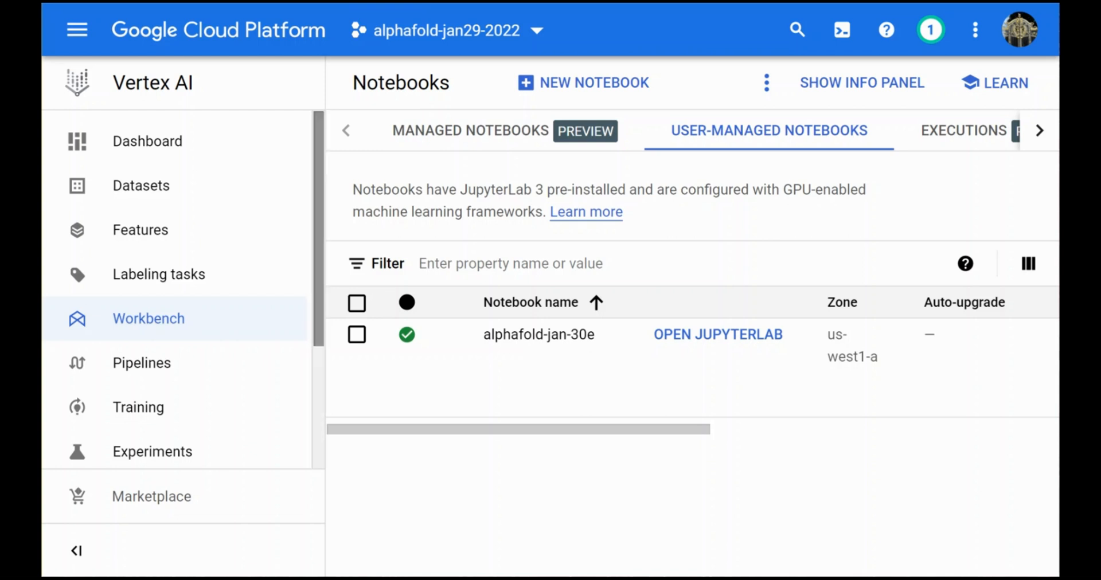
pyautogui.moveTo(719, 334)
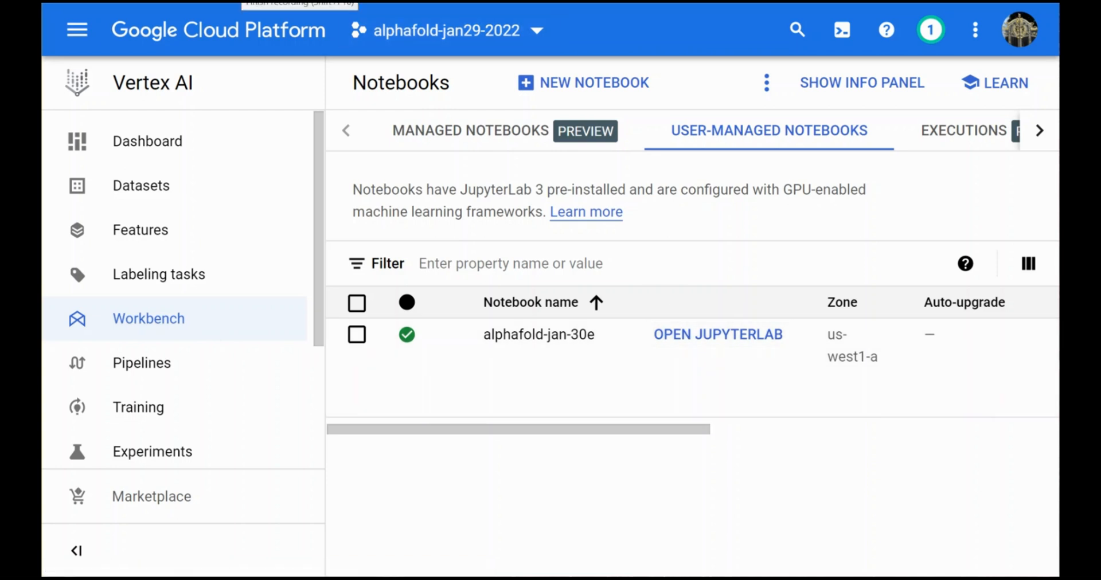
# Step: Launch JupyterLab for the alphafold-jan-30e user-managed notebook
pyautogui.click(719, 334)
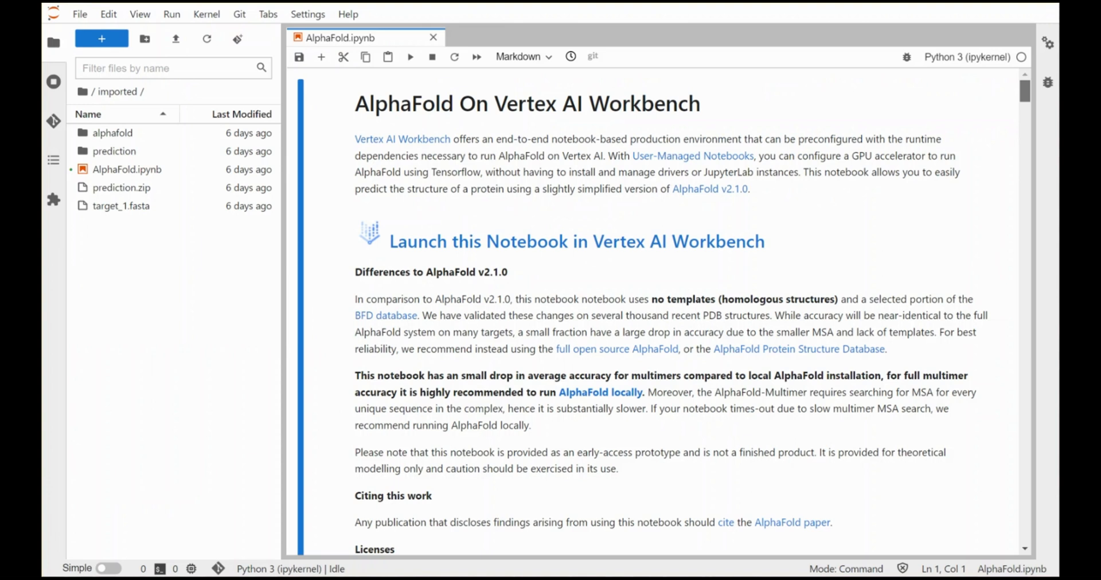
# Step: Scroll AlphaFold.ipynb to the sequence_1 input cell and leave edit mode with Escape
pyautogui.scroll(-3)
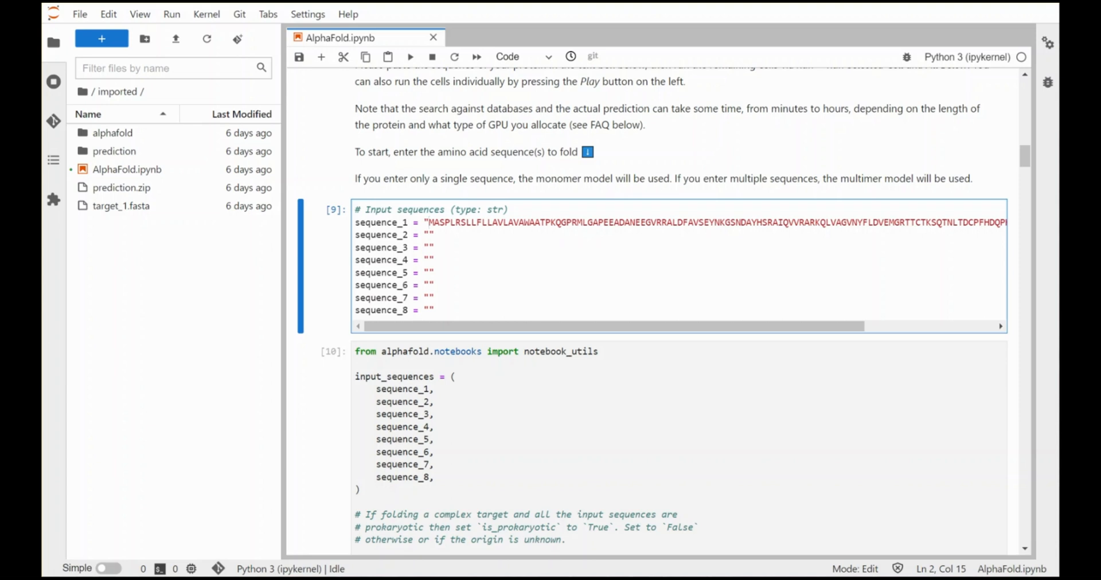
pyautogui.press('Escape')
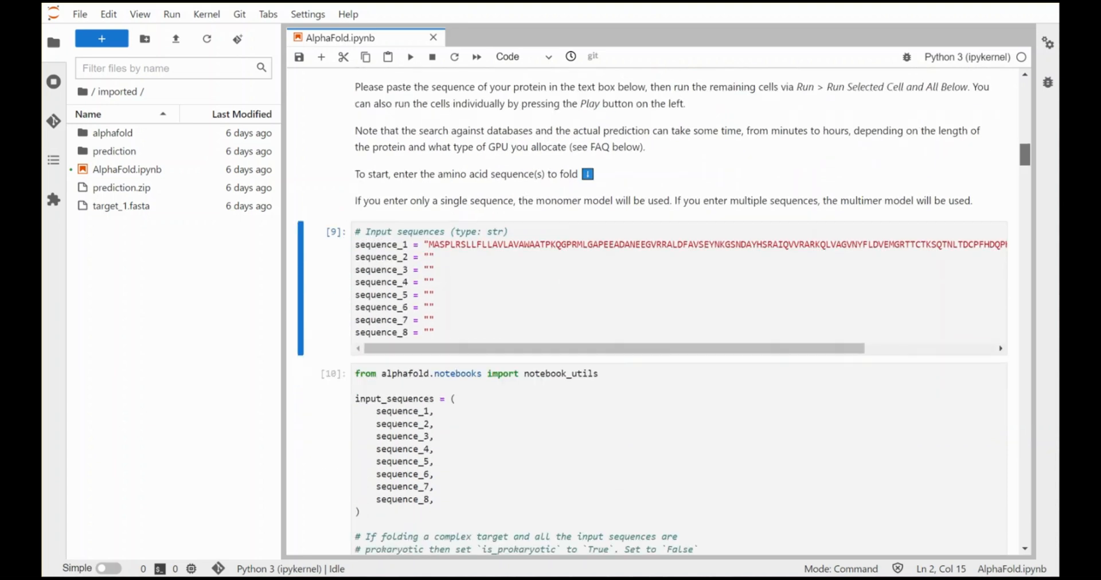
pyautogui.scroll(-3)
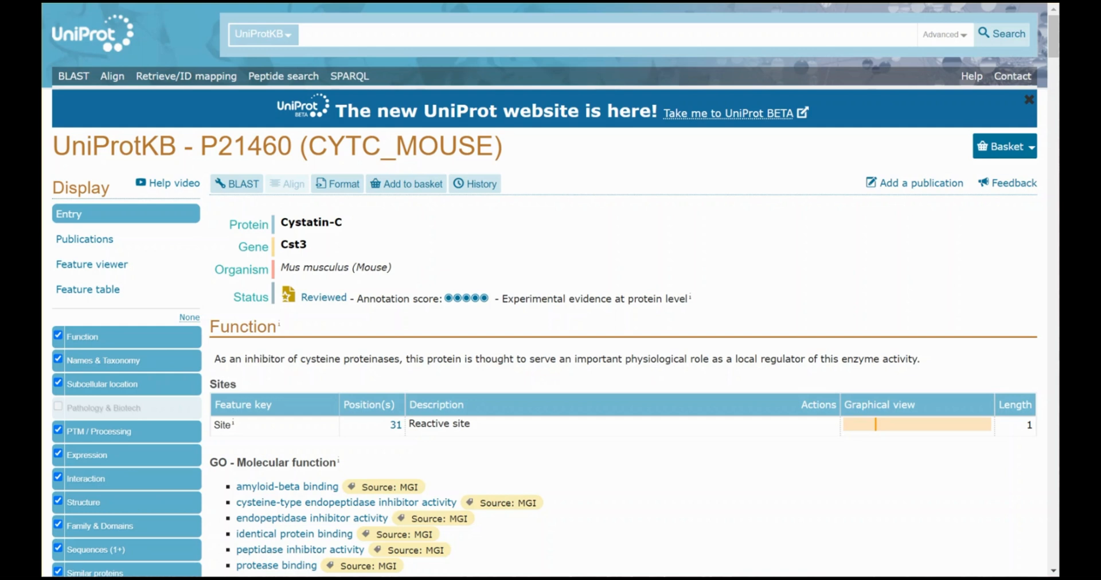
# Step: Scroll the P21460 entry past Function and PTM/Processing to the AlphaFold AF-P21460-F1 viewer
pyautogui.scroll(-3)
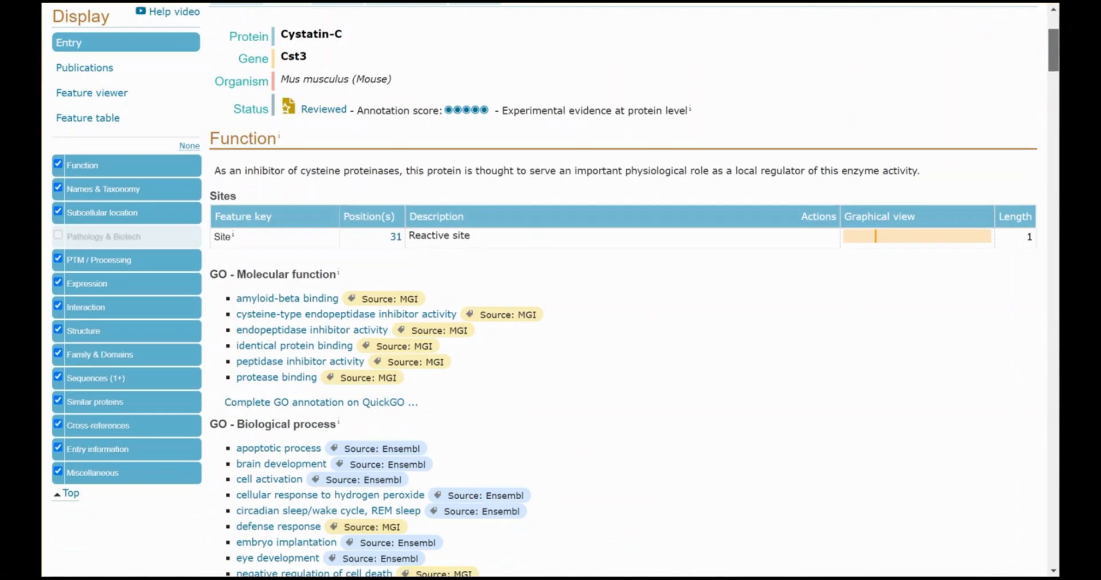
pyautogui.scroll(-3)
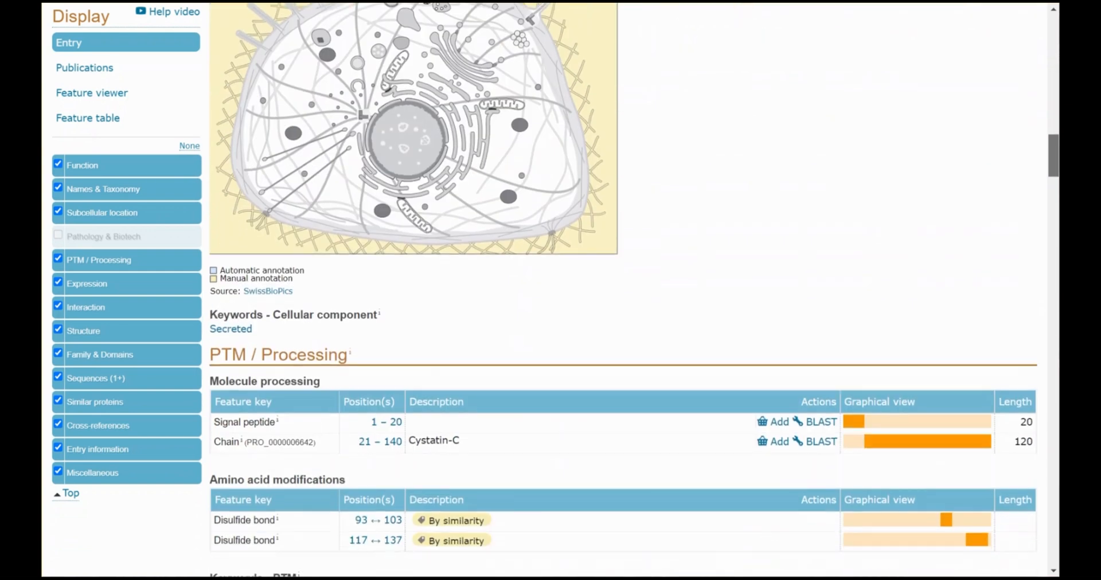
pyautogui.scroll(-3)
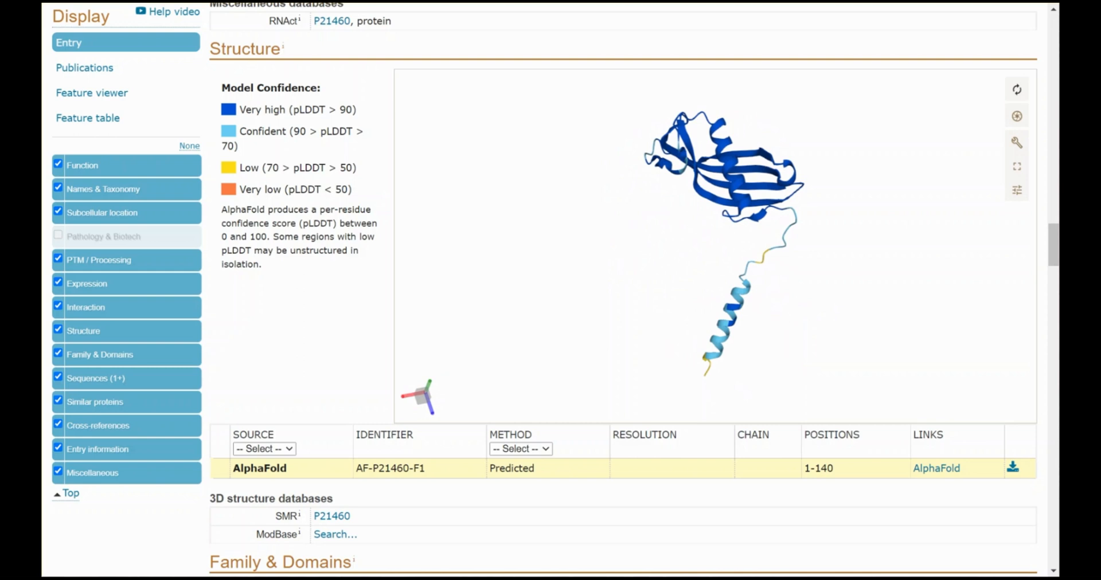
pyautogui.scroll(-3)
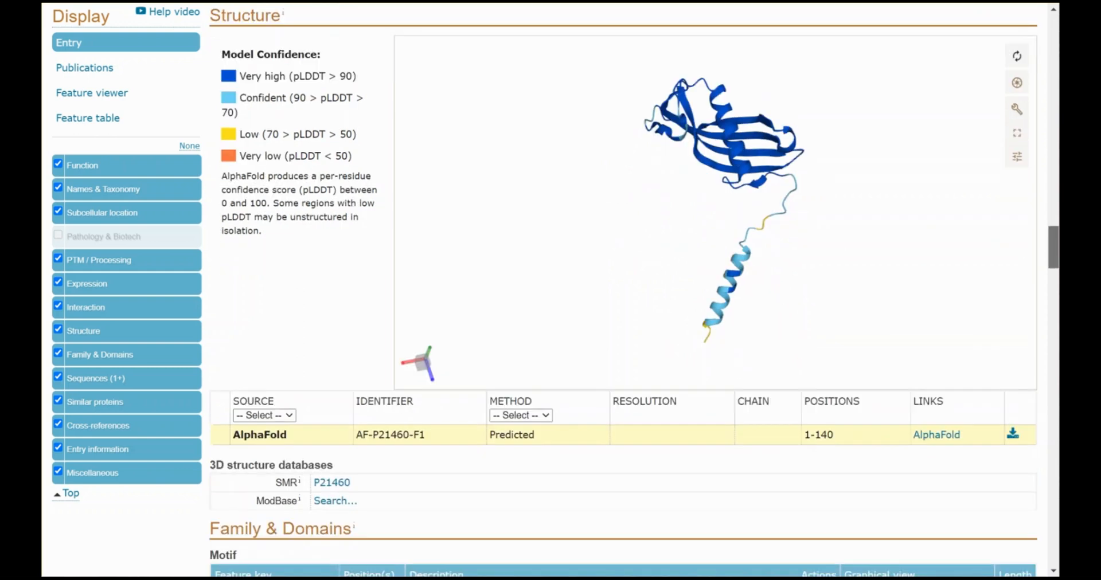
# Step: Scroll to the Sequence section showing the 140-residue canonical isoform P21460-1 with its FASTA link
pyautogui.scroll(-3)
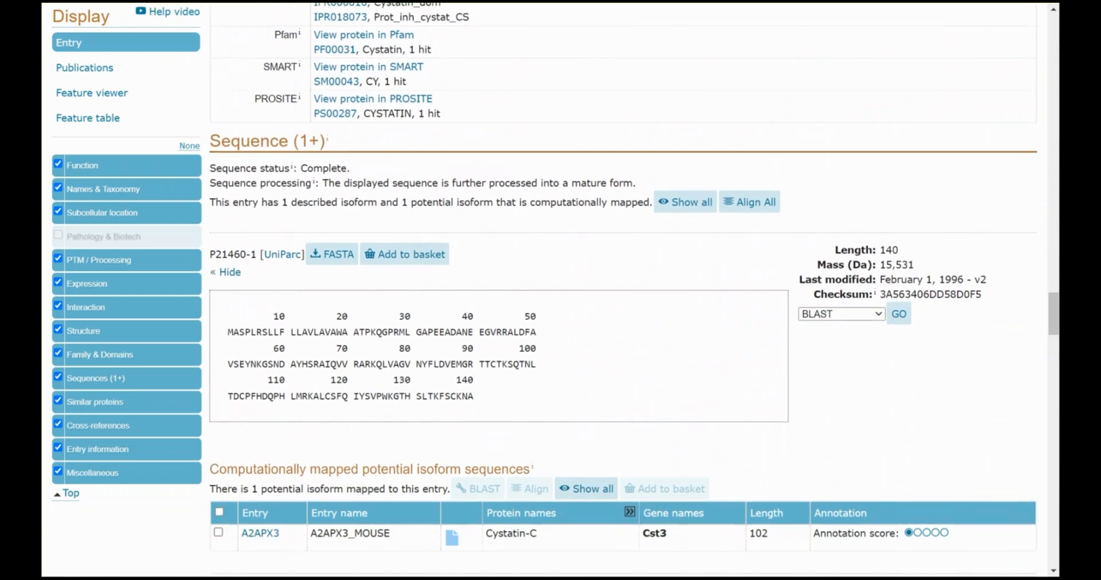
pyautogui.moveTo(332, 255)
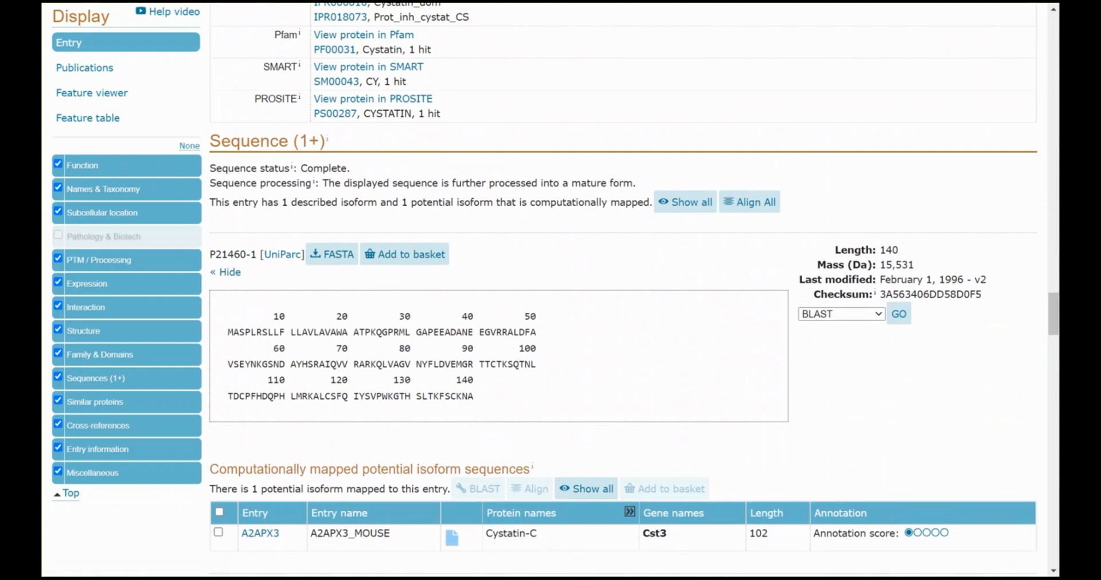
pyautogui.moveTo(338, 255)
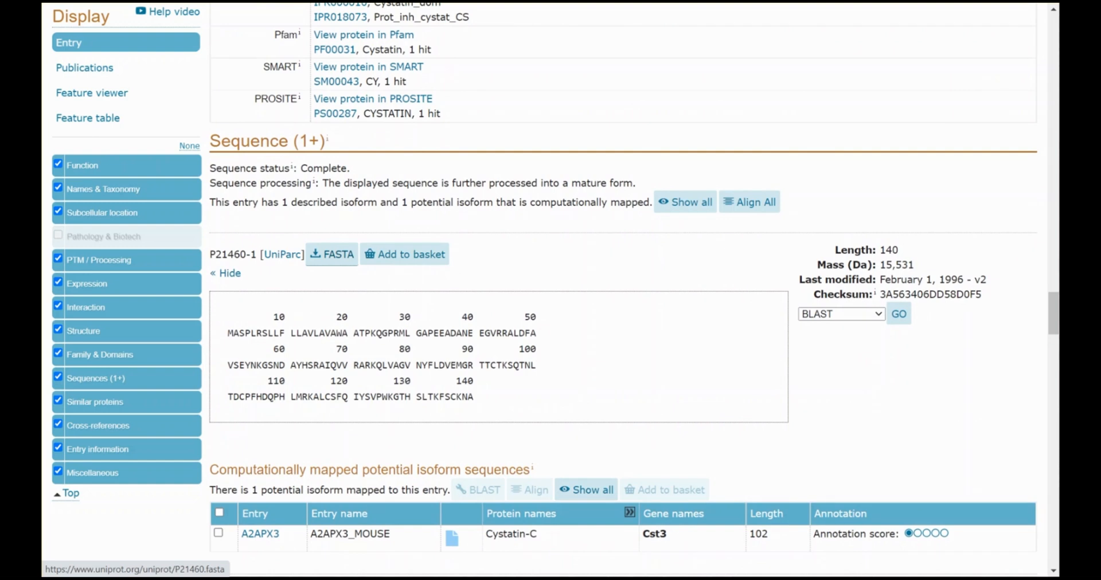
pyautogui.click(331, 255)
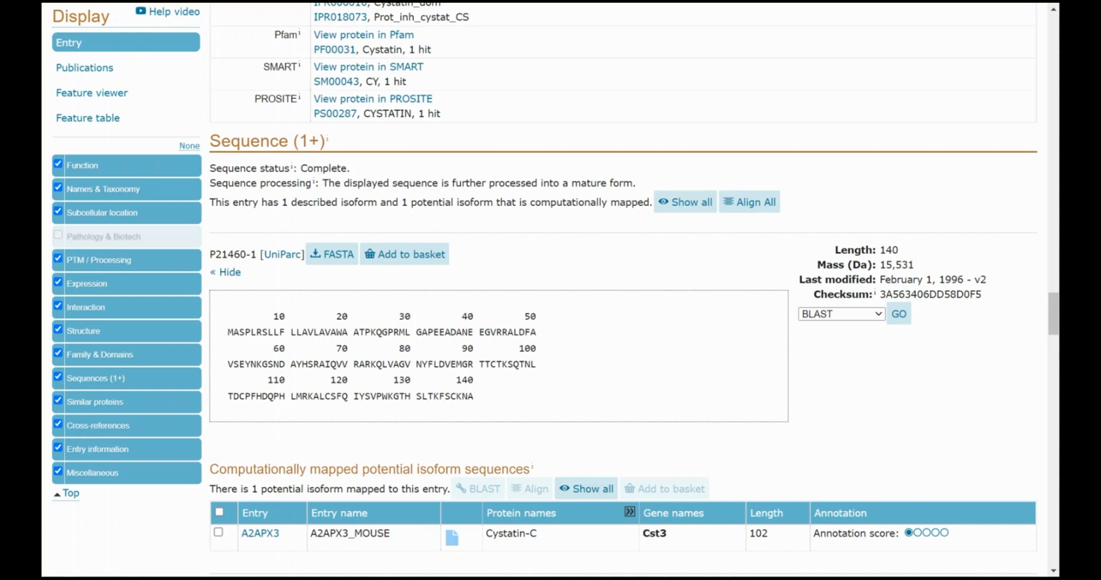
pyautogui.scroll(3)
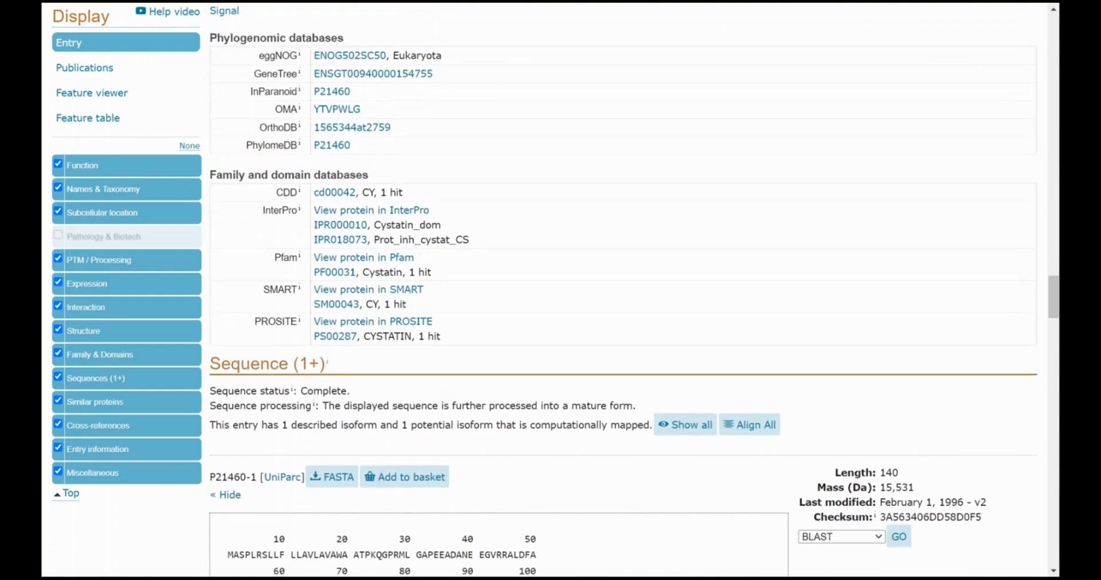
# Step: Show the P21460-1 FASTA page and select the Cystatin-C amino acid sequence text
pyautogui.scroll(-3)
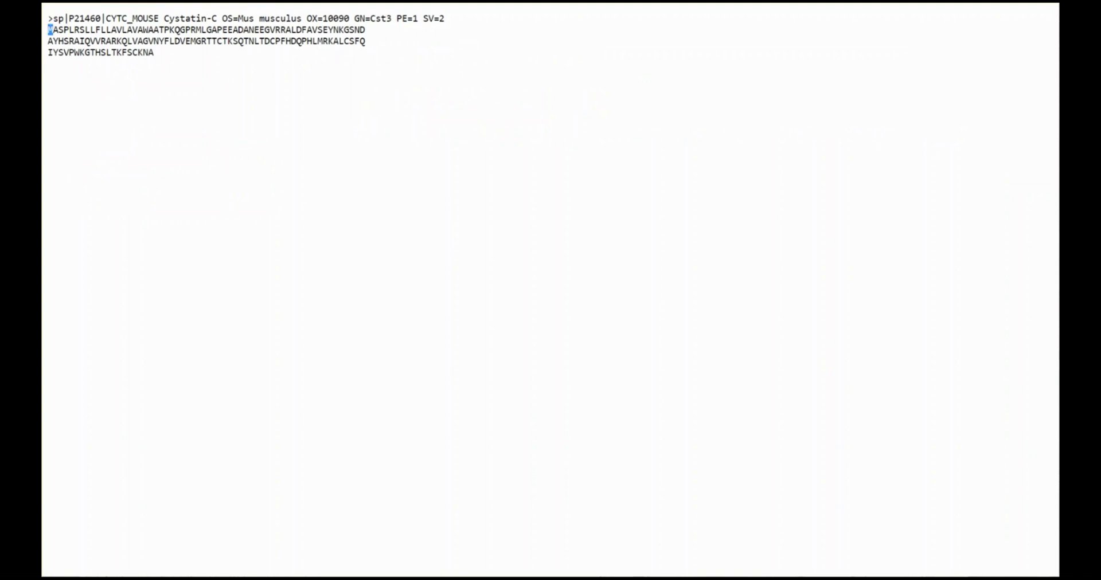
pyautogui.moveTo(45, 30); pyautogui.dragTo(153, 52)
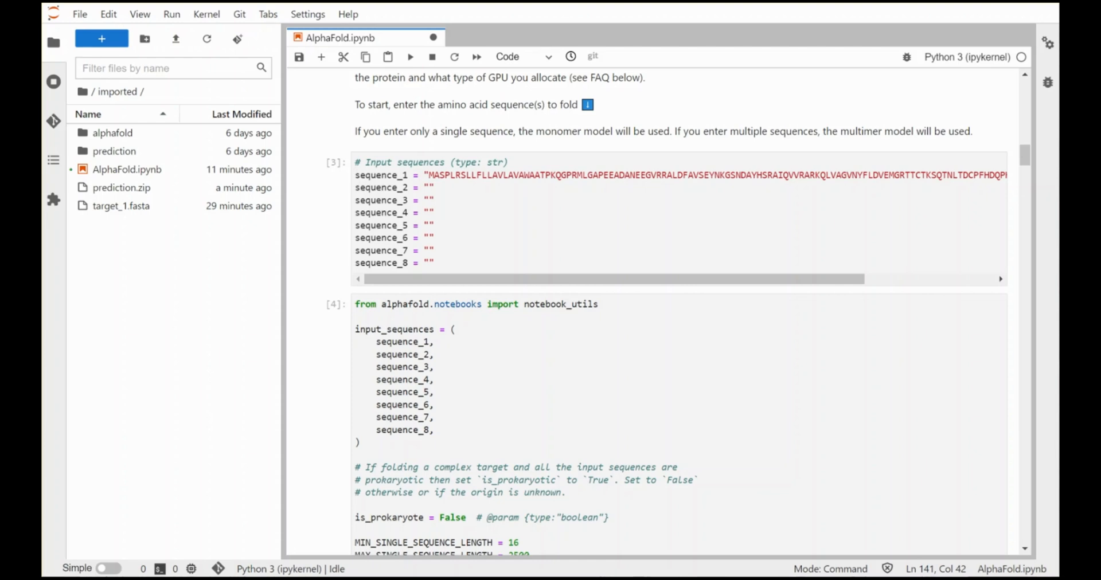
# Step: Scroll the notebook from the sequence_1 cell to the AMBER relaxation 7/7 output and 3D structure
pyautogui.scroll(-3)
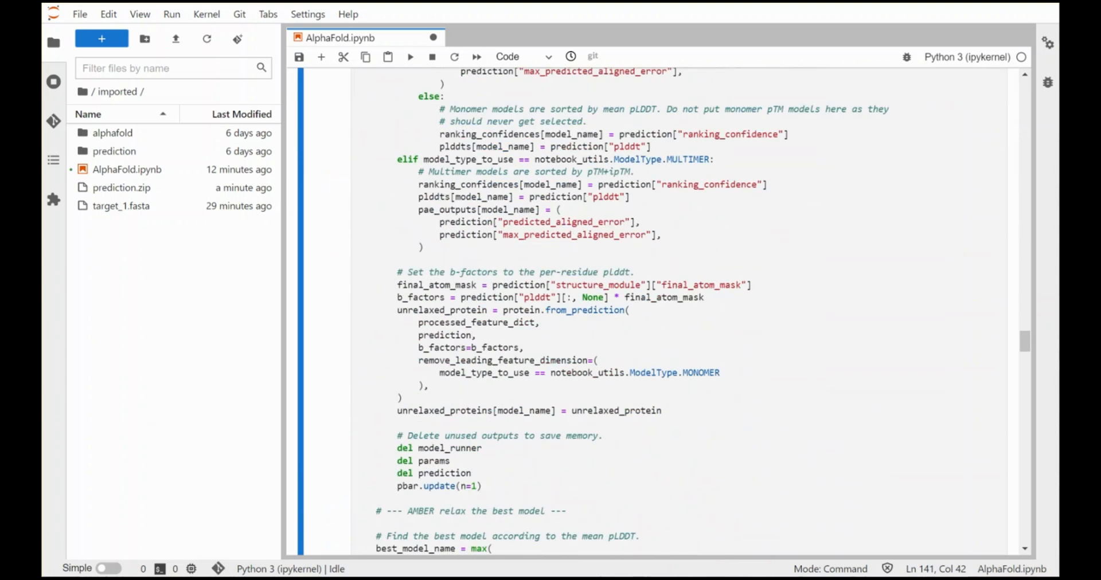
pyautogui.scroll(-3)
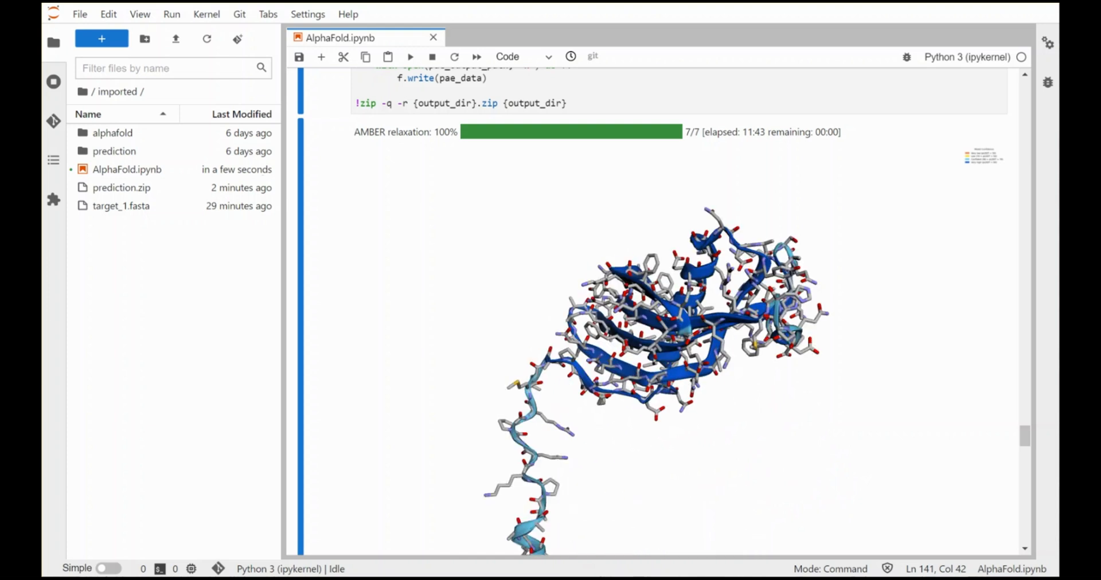
# Step: Scroll past the 3D viewer to the CPU times and the pLDDT and PAE plots
pyautogui.scroll(-3)
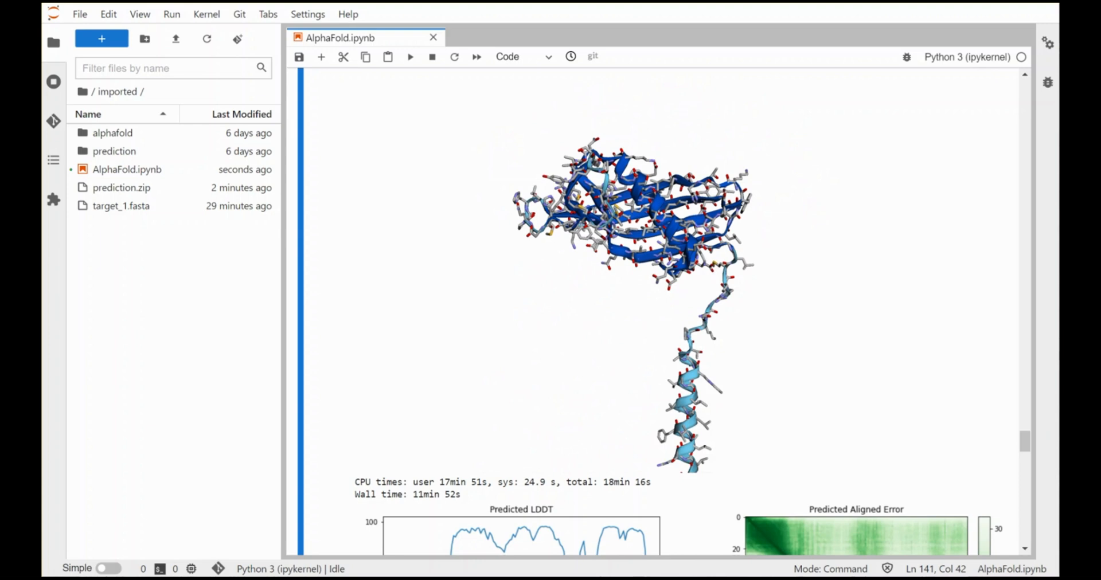
pyautogui.scroll(-3)
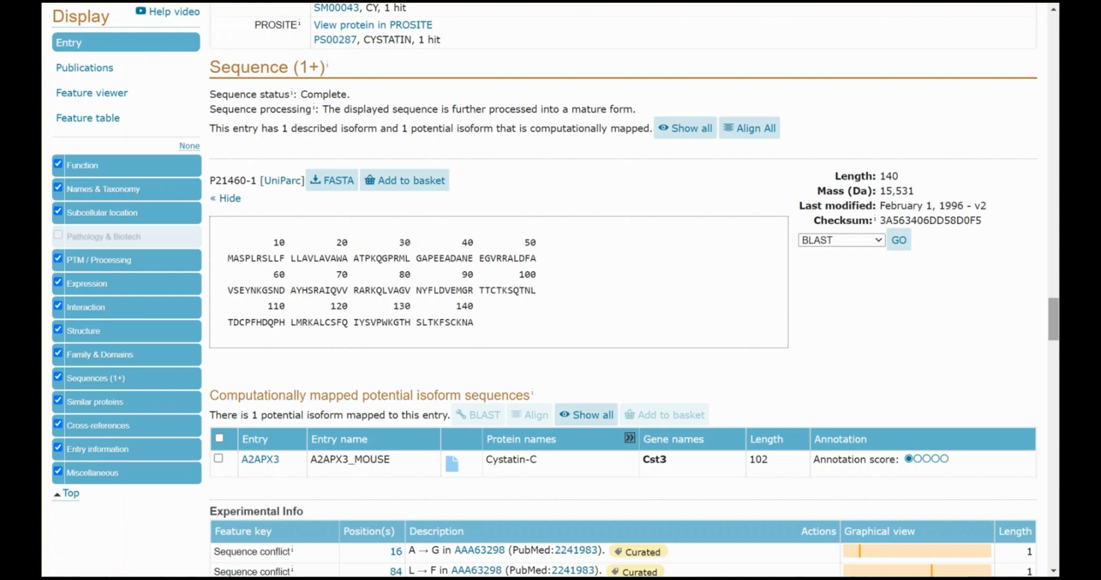
# Step: Scroll the UniProt Sequence section and Experimental Info table for the 140-residue entry
pyautogui.scroll(-3)
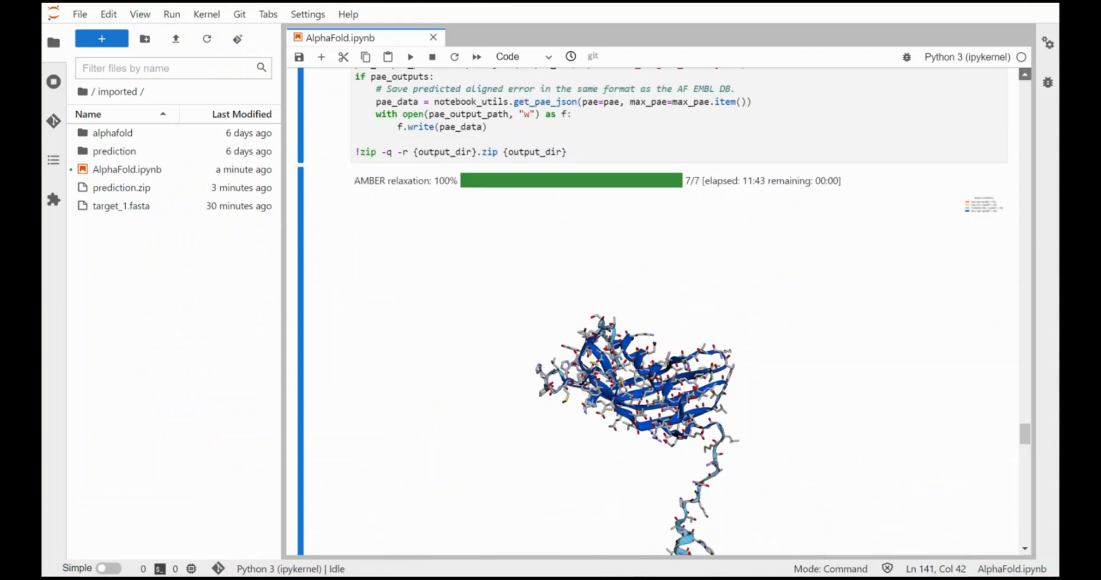
# Step: Scroll past the 3D structure to the Predicted LDDT and Predicted Aligned Error charts
pyautogui.scroll(-3)
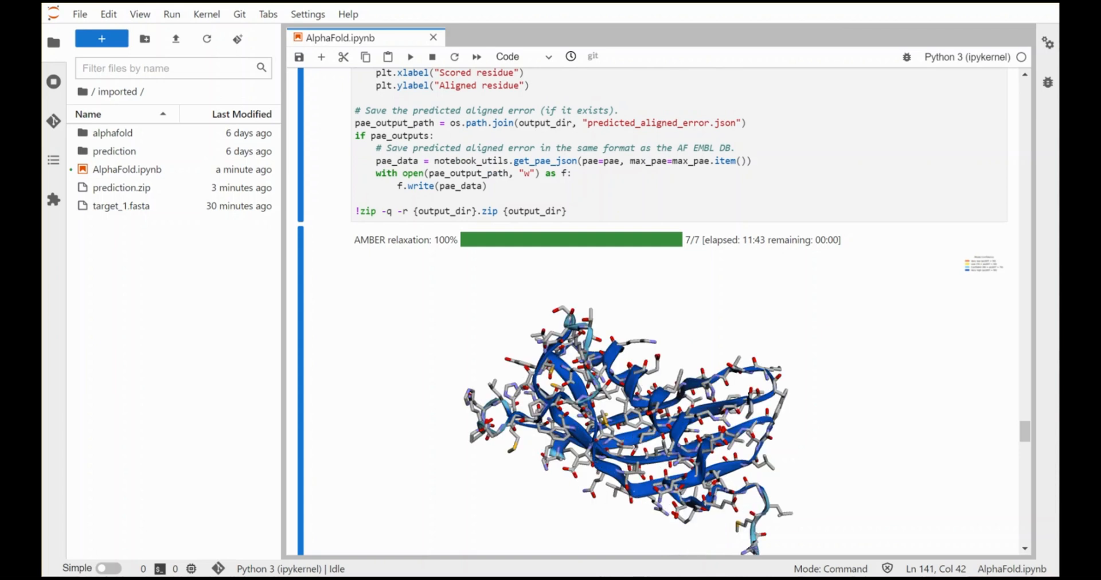
pyautogui.scroll(-3)
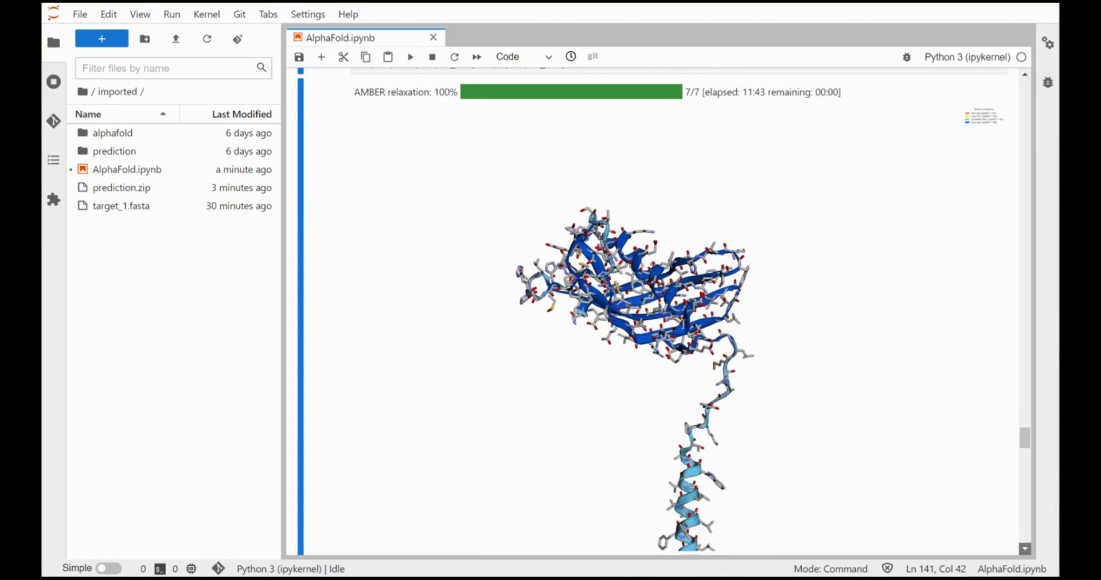
pyautogui.scroll(-3)
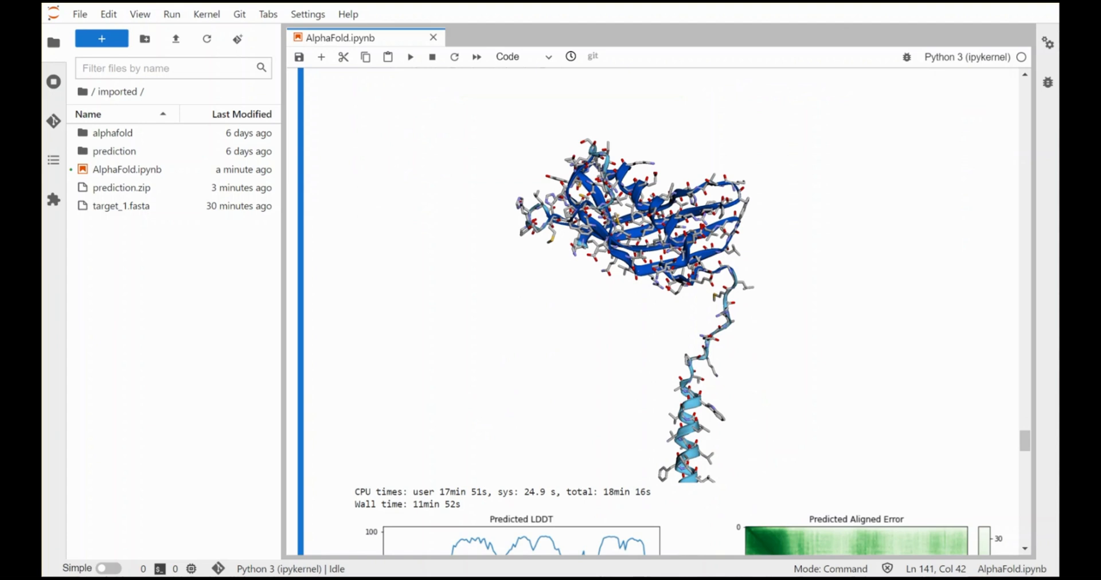
pyautogui.scroll(-3)
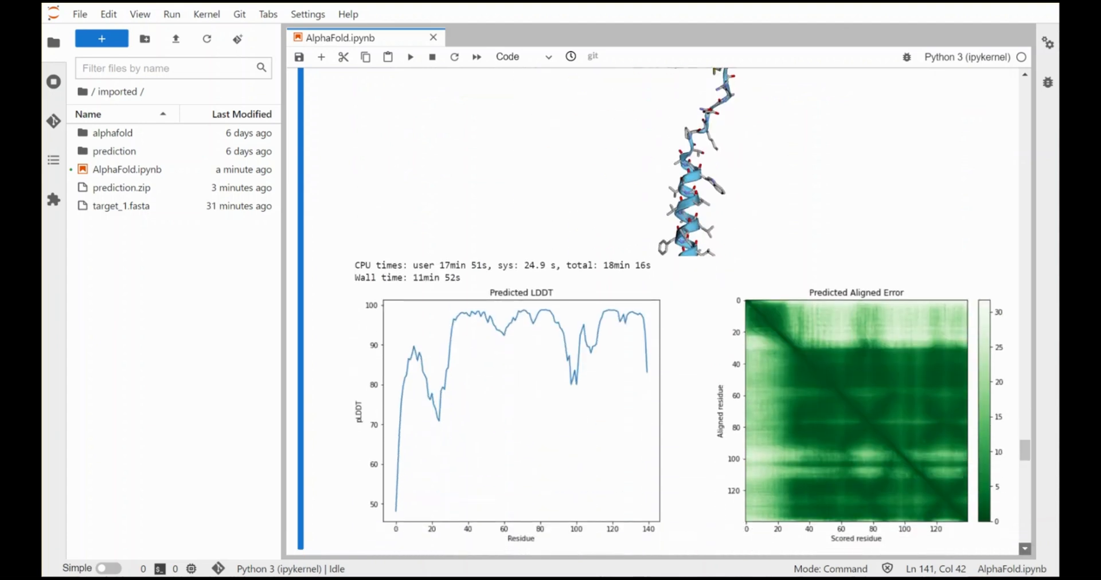
pyautogui.scroll(-3)
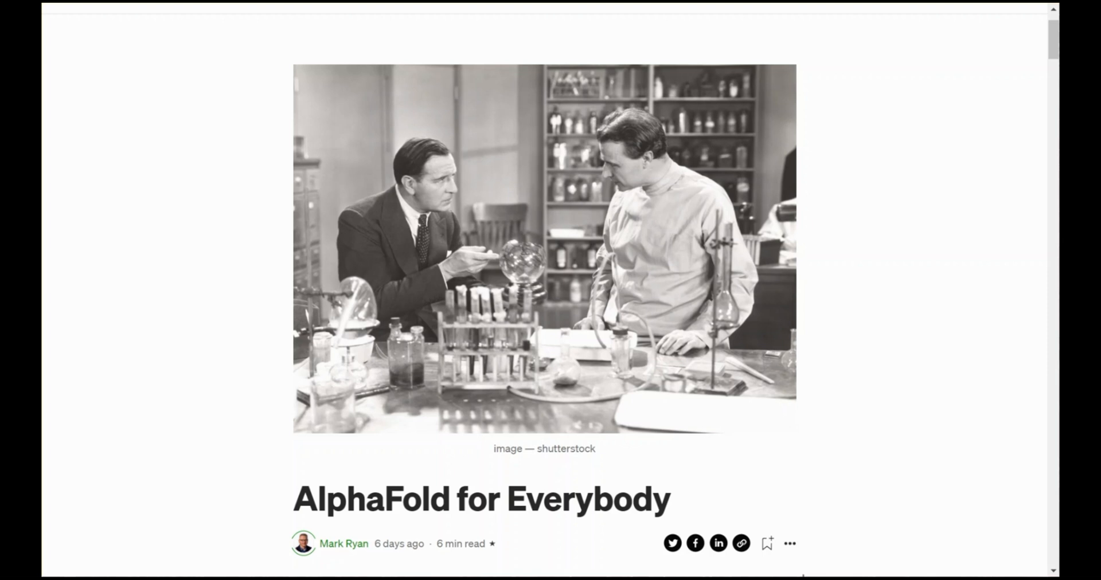
# Step: Scroll the Medium article through the intro and notebook prediction section to the UniProt 'Goldilocks' baseline criteria
pyautogui.scroll(-3)
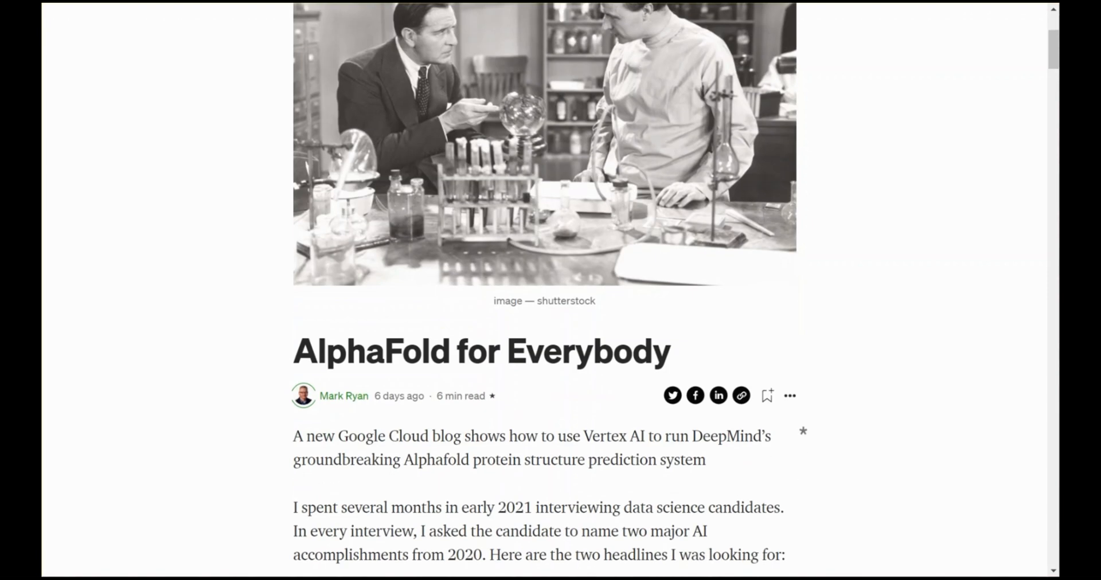
pyautogui.scroll(-3)
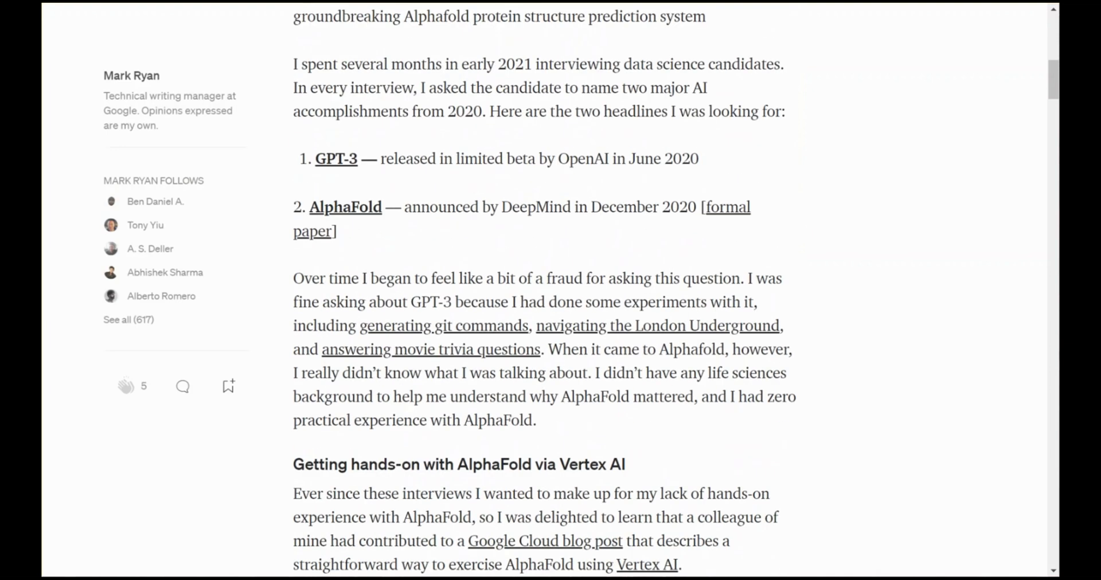
pyautogui.scroll(-3)
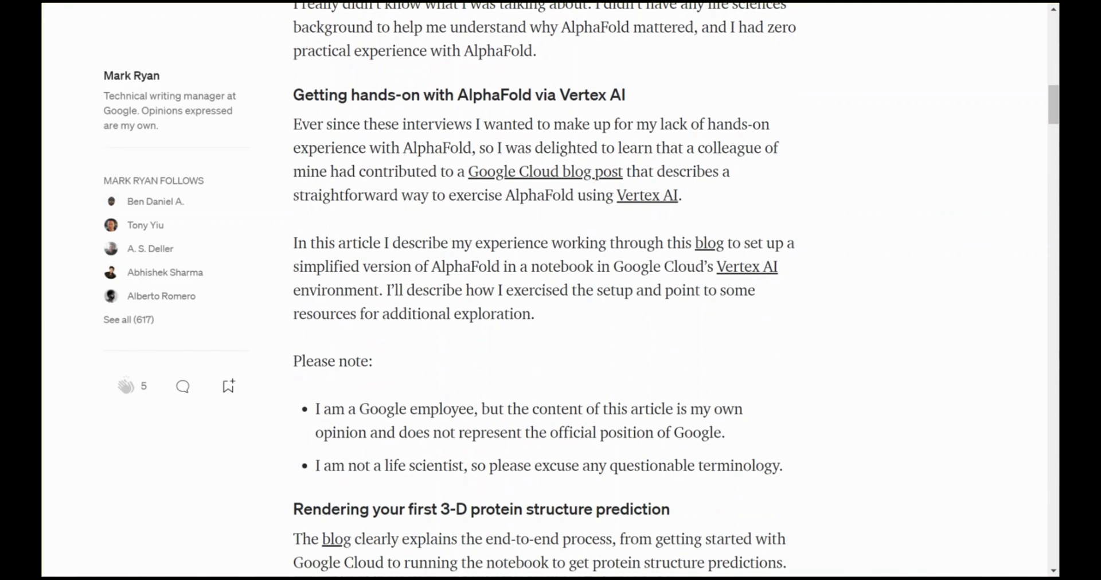
pyautogui.scroll(-3)
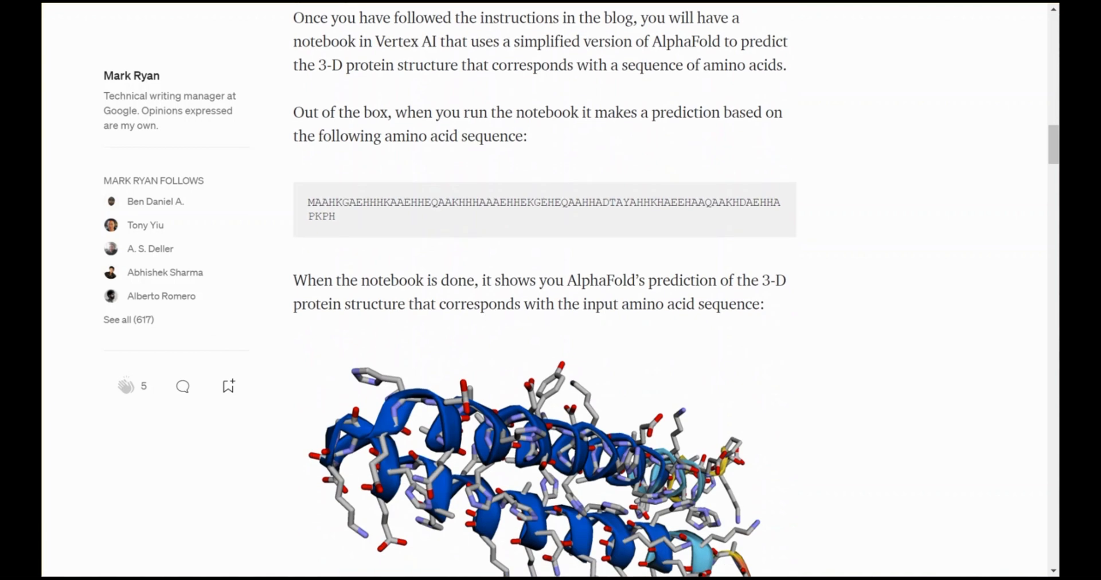
pyautogui.scroll(-3)
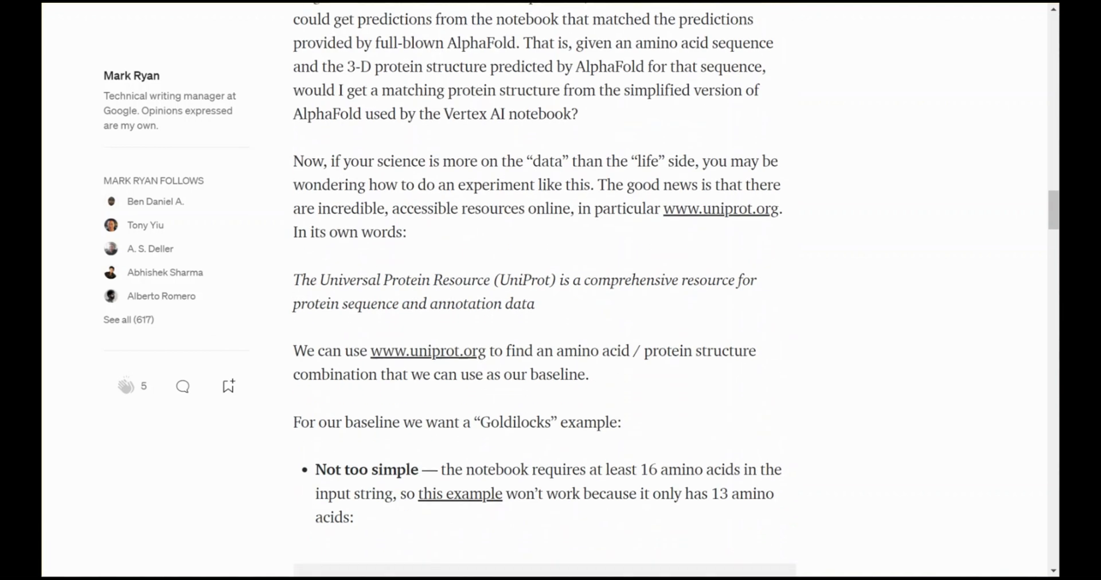
pyautogui.scroll(-3)
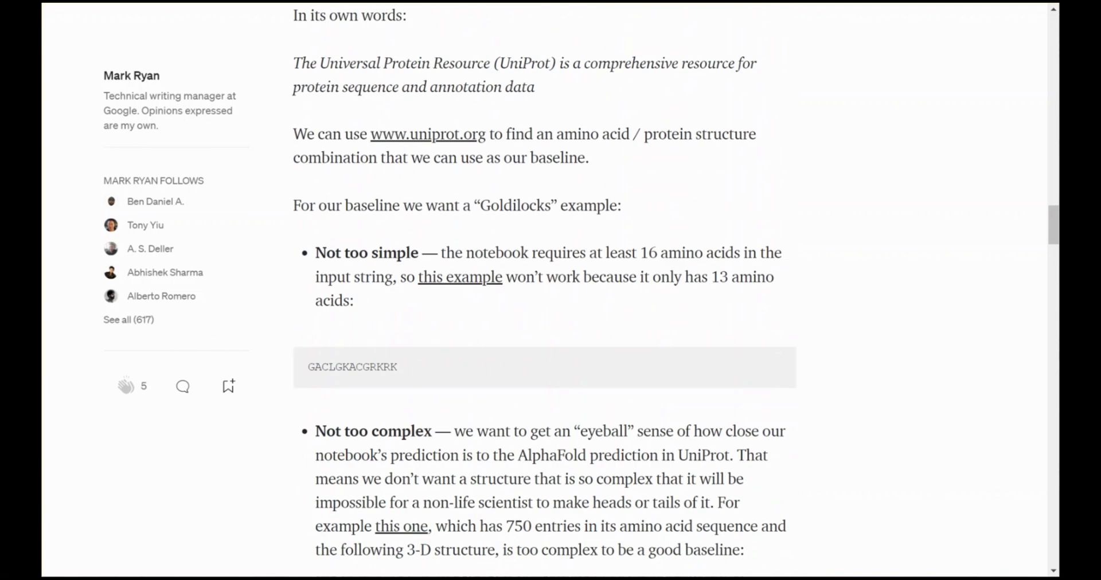